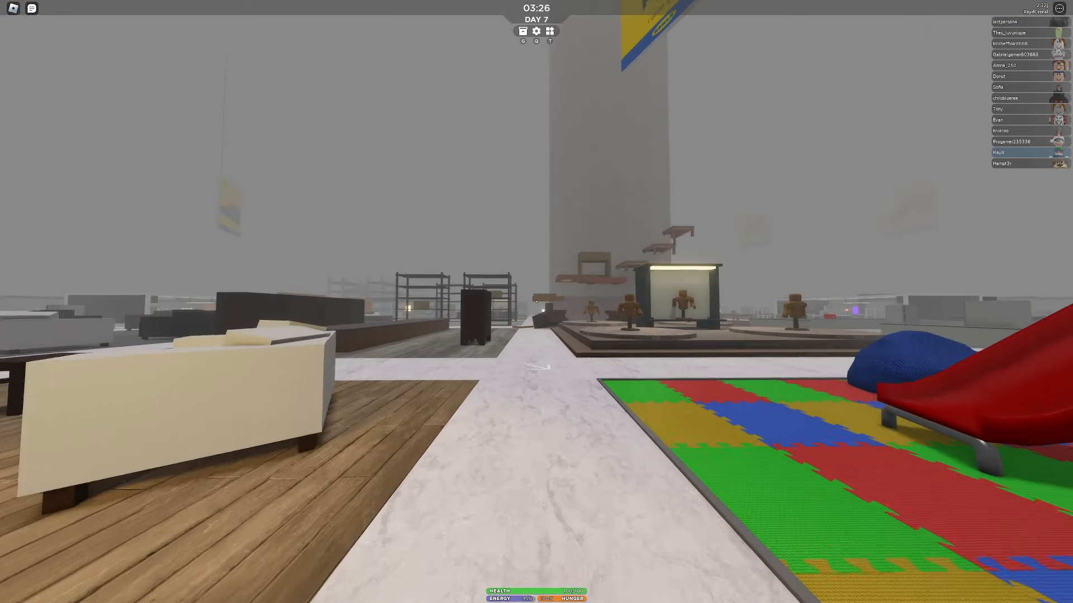
pyautogui.moveTo(537, 302)
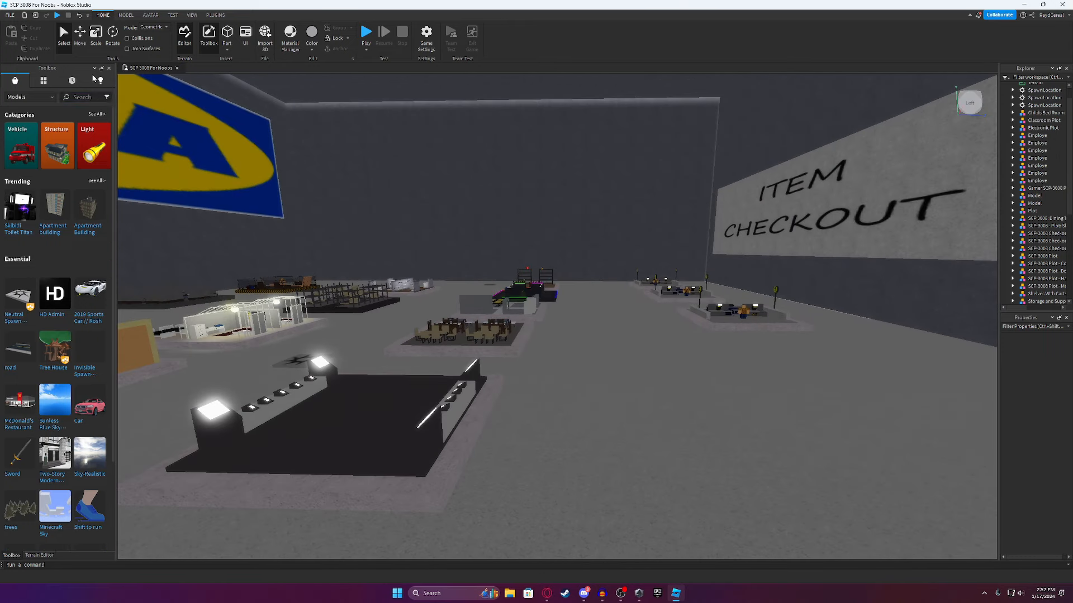
# - Insert the IKEA STORE model from an 'ikea' Toolbox search and accept its 414-script warning
pyautogui.write('ikeal')
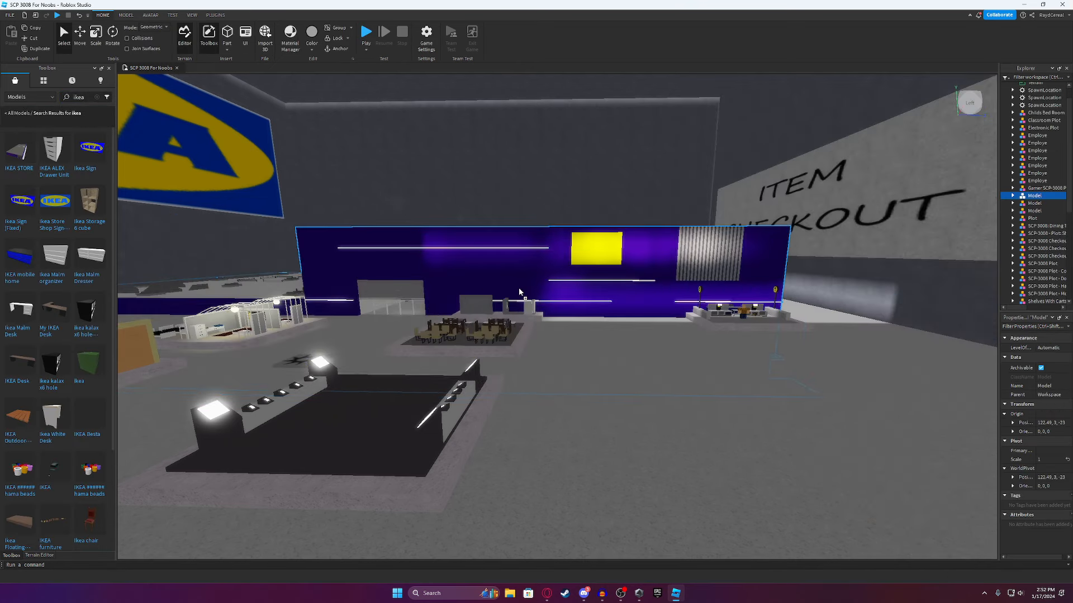
pyautogui.click(18, 152)
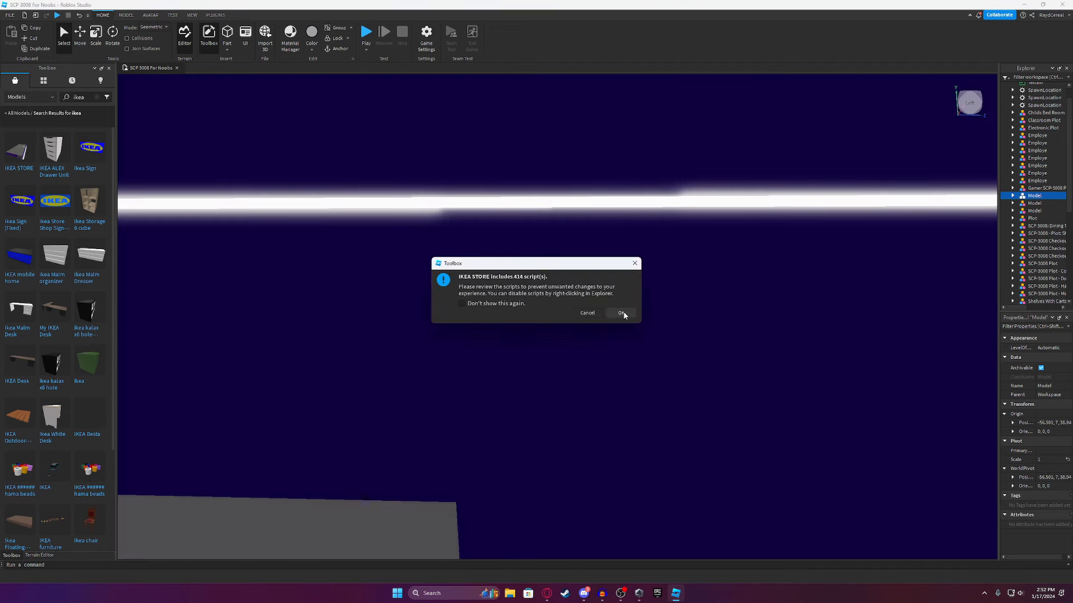
pyautogui.click(619, 314)
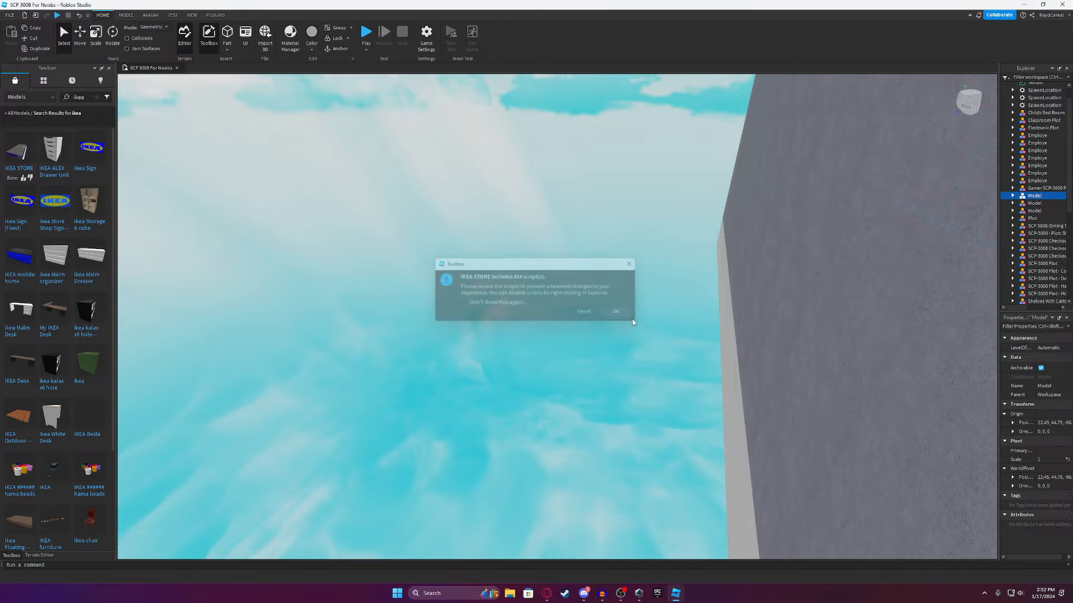
pyautogui.click(615, 310)
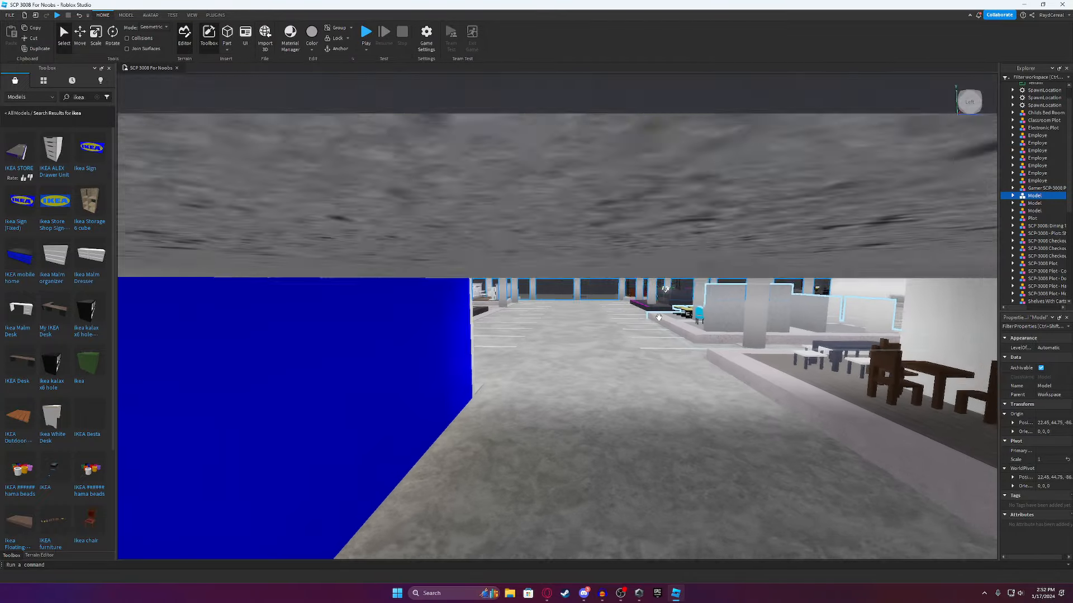
pyautogui.moveTo(657, 316); pyautogui.dragTo(657, 137)
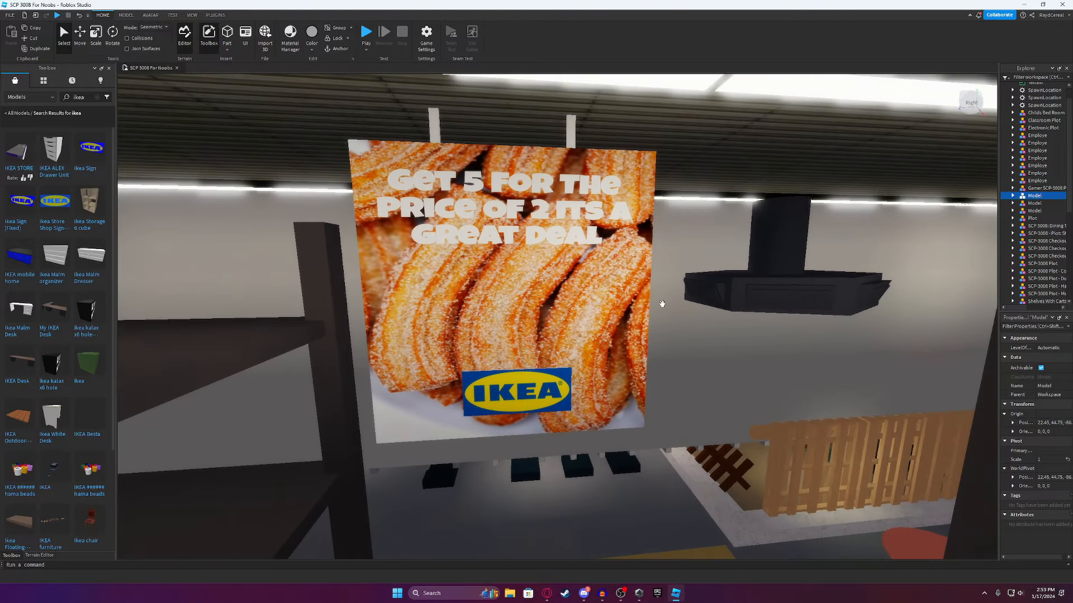
pyautogui.moveTo(661, 304); pyautogui.dragTo(651, 228)
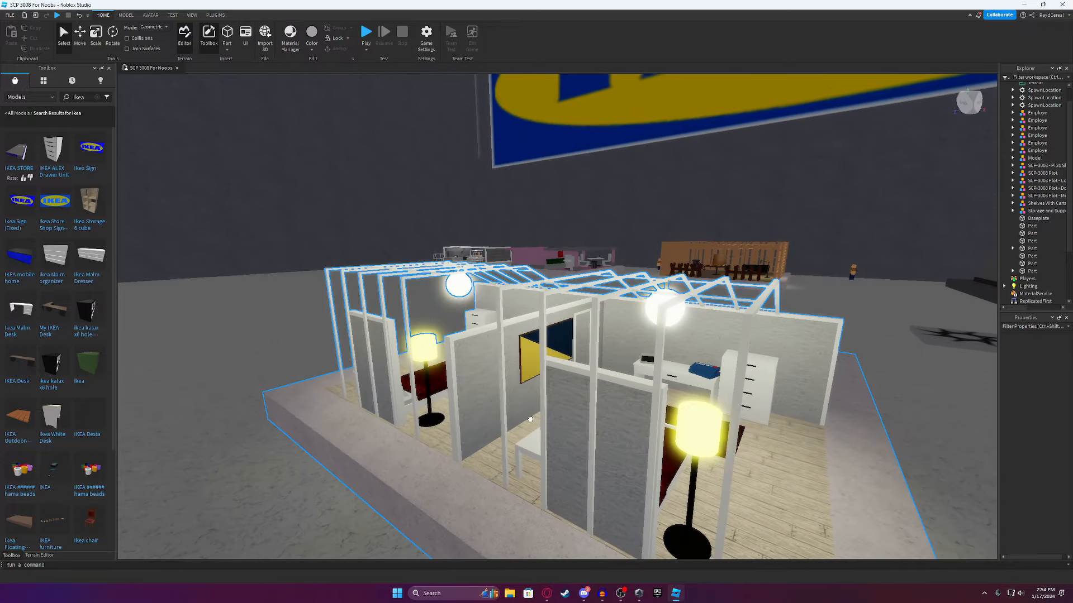
# - Insert the Green & Purple room plot model near the Item Checkout wall
pyautogui.click(1039, 164)
pyautogui.write('3008')
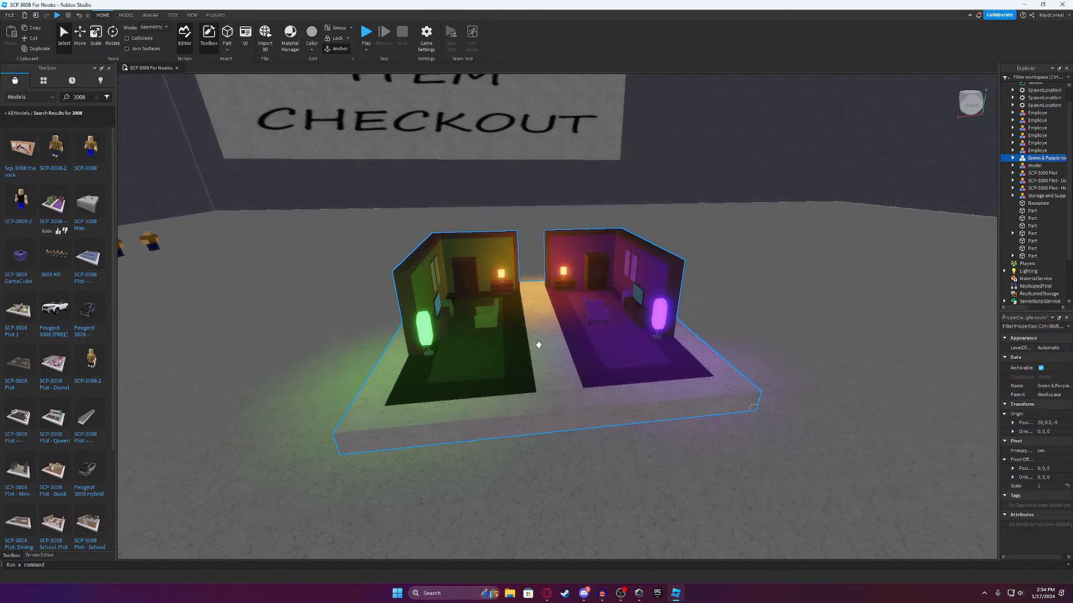
# - Delete the green-and-purple plot, try the SCP 3008 Map model, and remove leftover plots
pyautogui.press('Delete')
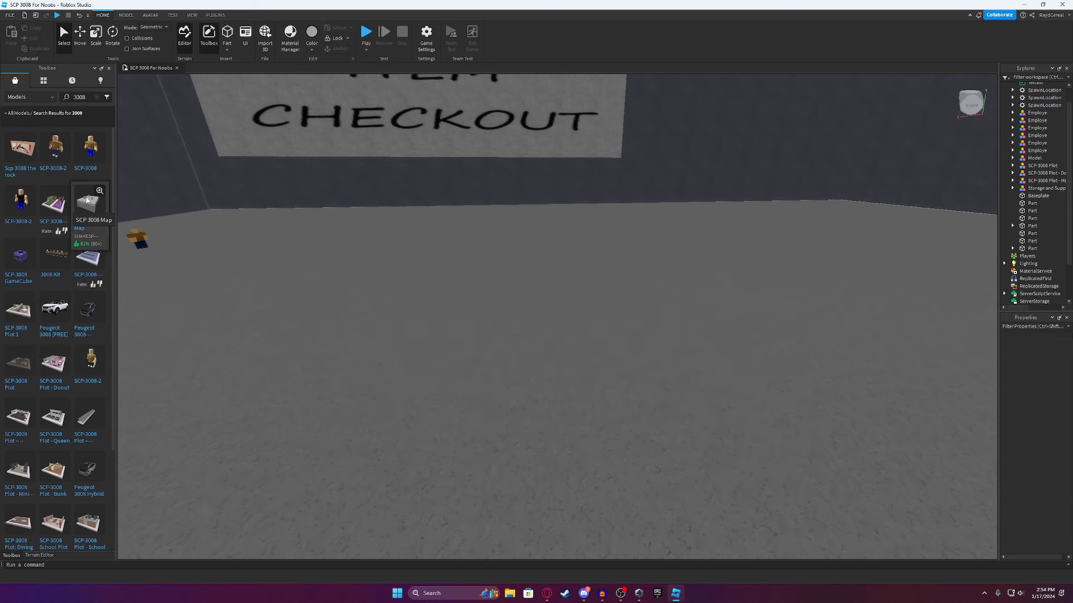
pyautogui.click(87, 200)
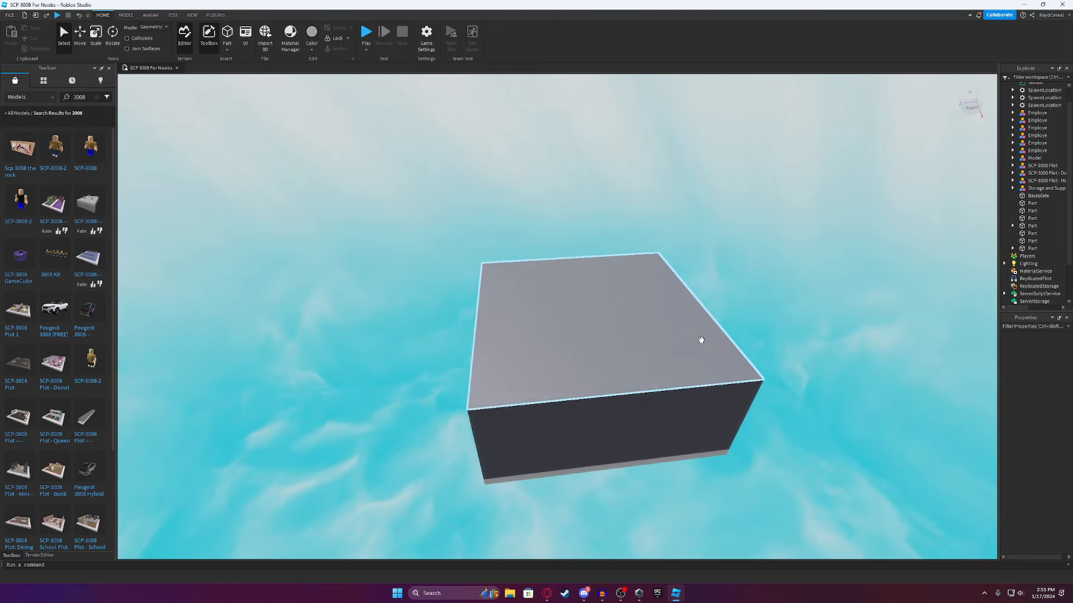
pyautogui.click(88, 204)
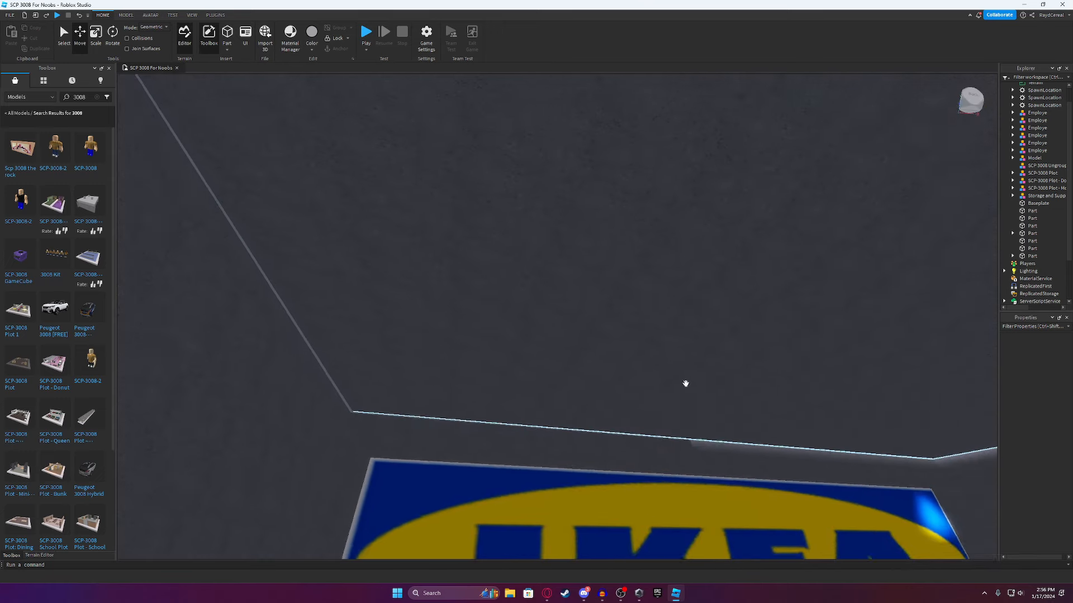
pyautogui.click(1046, 158)
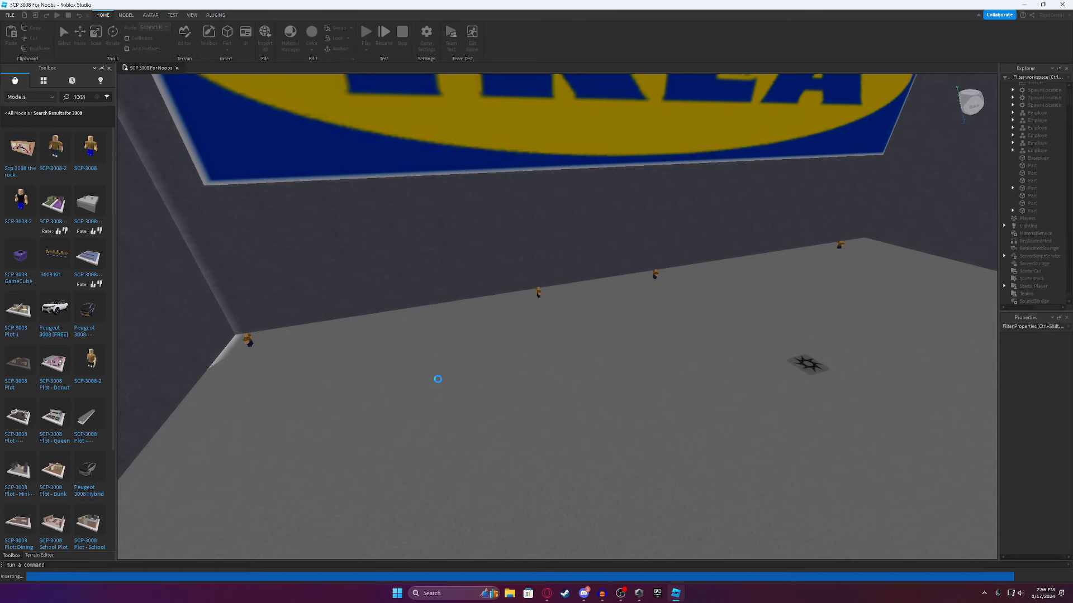
# - Insert SCP-3008 plots like the survivors' hideout, accepting scripts and cancelling the ocean liner
pyautogui.click(54, 309)
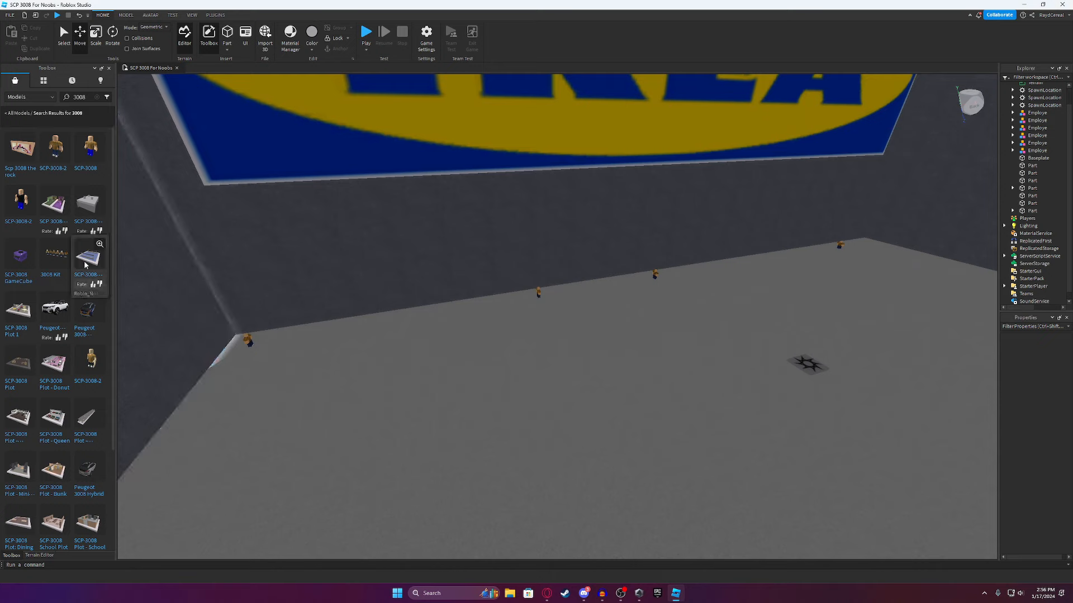
pyautogui.scroll(-3)
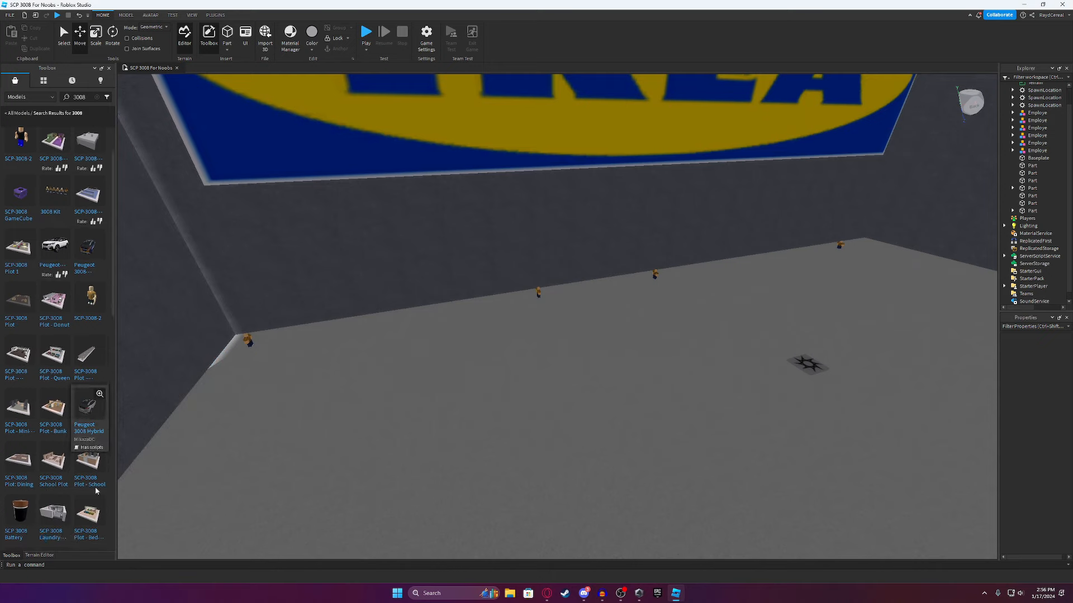
pyautogui.scroll(-3)
pyautogui.write(' BASE')
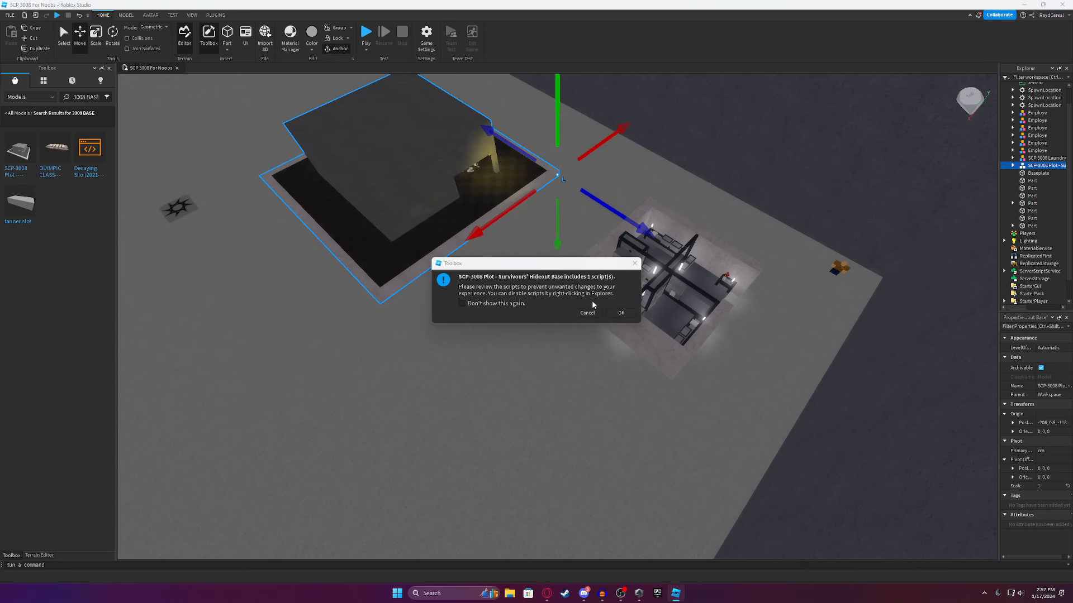
pyautogui.click(620, 313)
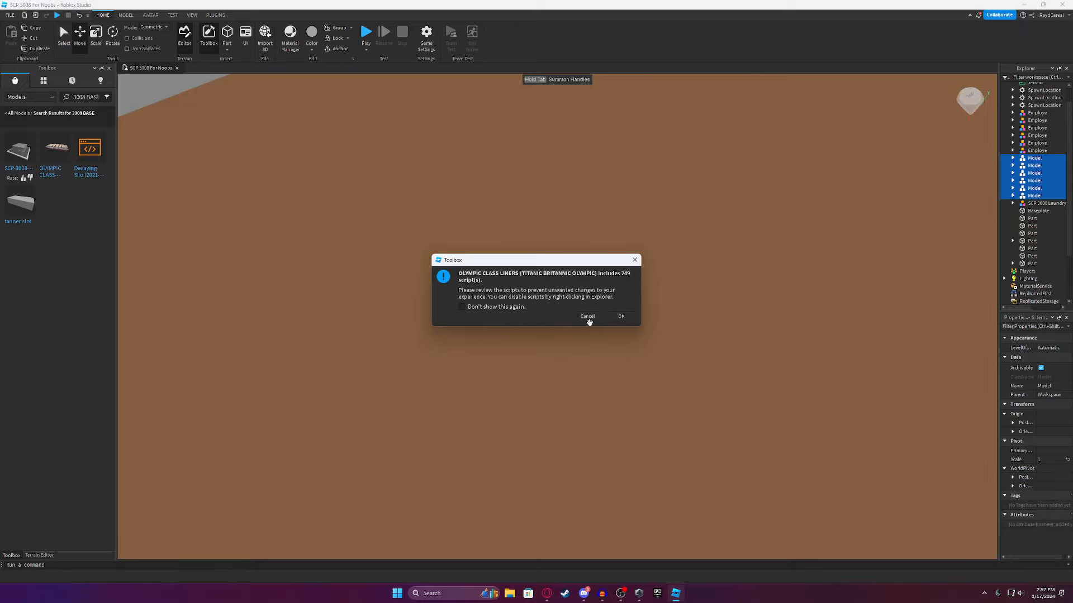
pyautogui.click(620, 316)
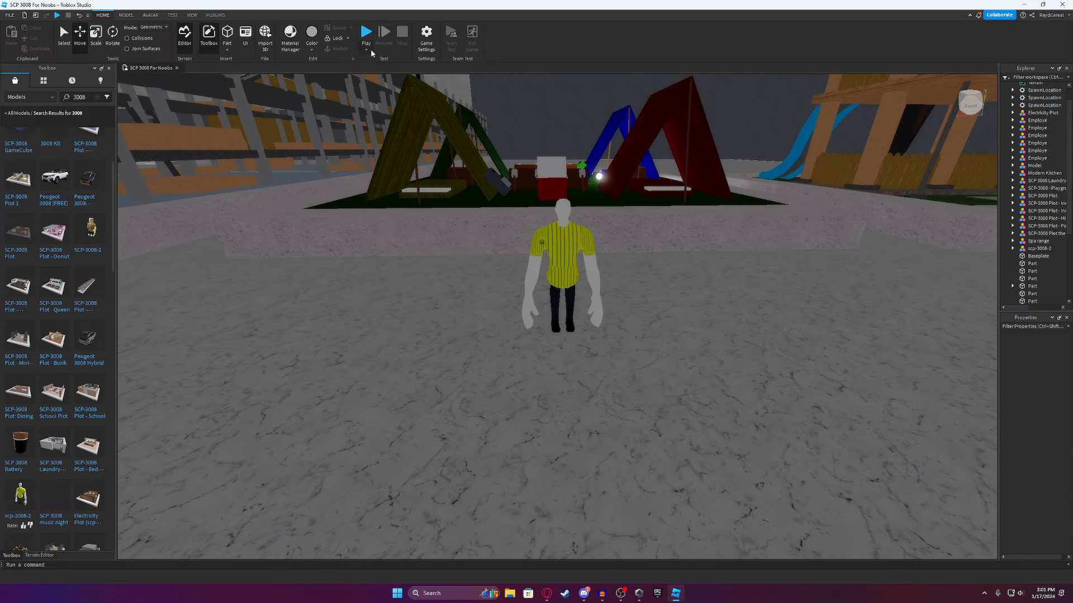
pyautogui.click(365, 32)
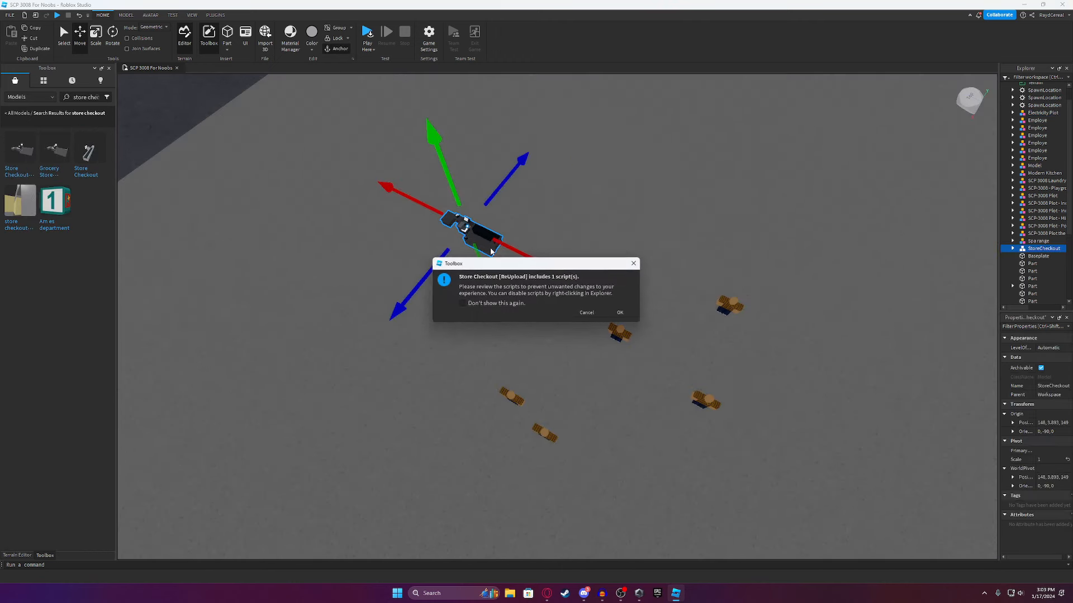
# - Accept the Store Checkout scripts, drag the counter into position, and search for forklifts
pyautogui.click(619, 313)
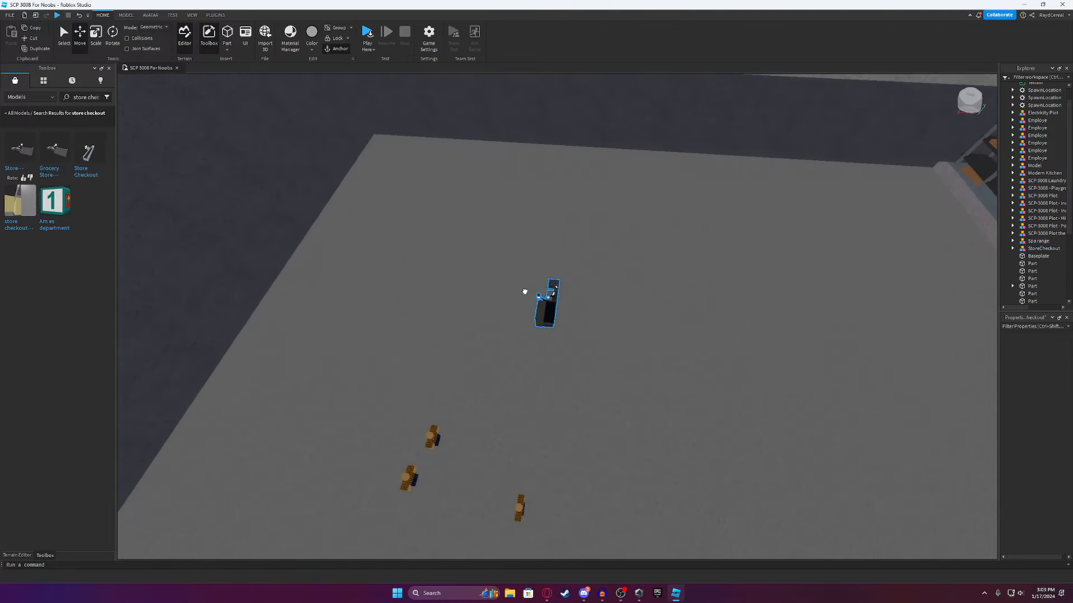
pyautogui.moveTo(547, 304); pyautogui.dragTo(427, 188)
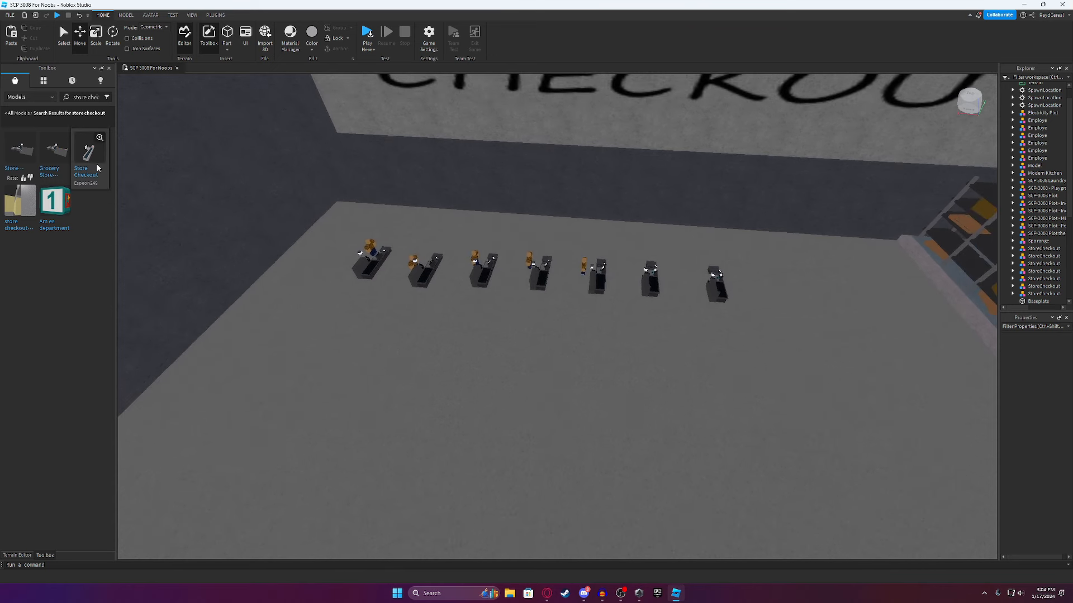
pyautogui.write('forklift')
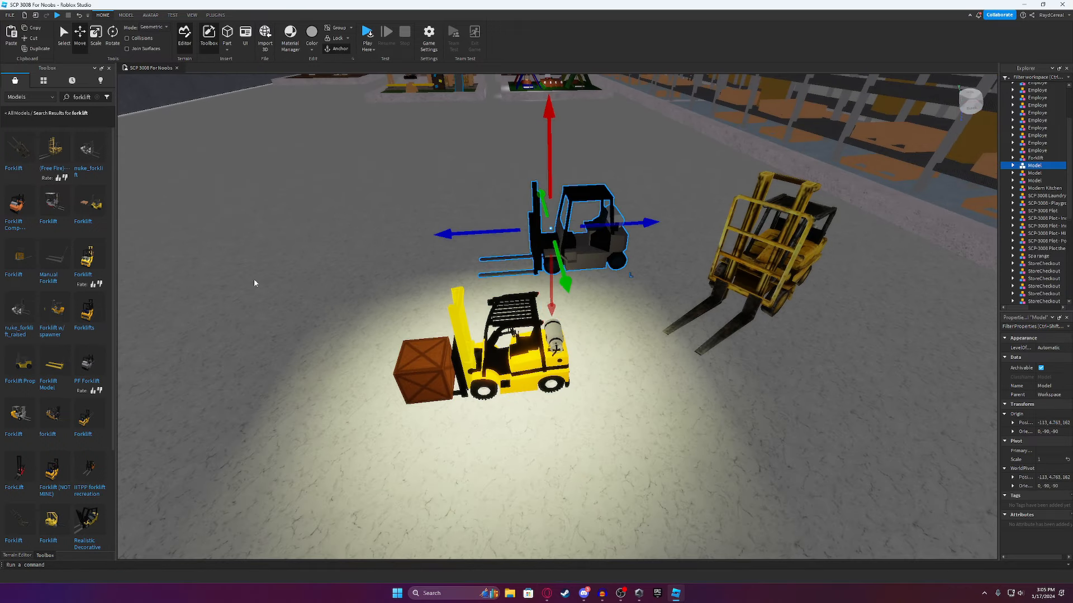
pyautogui.moveTo(87, 523)
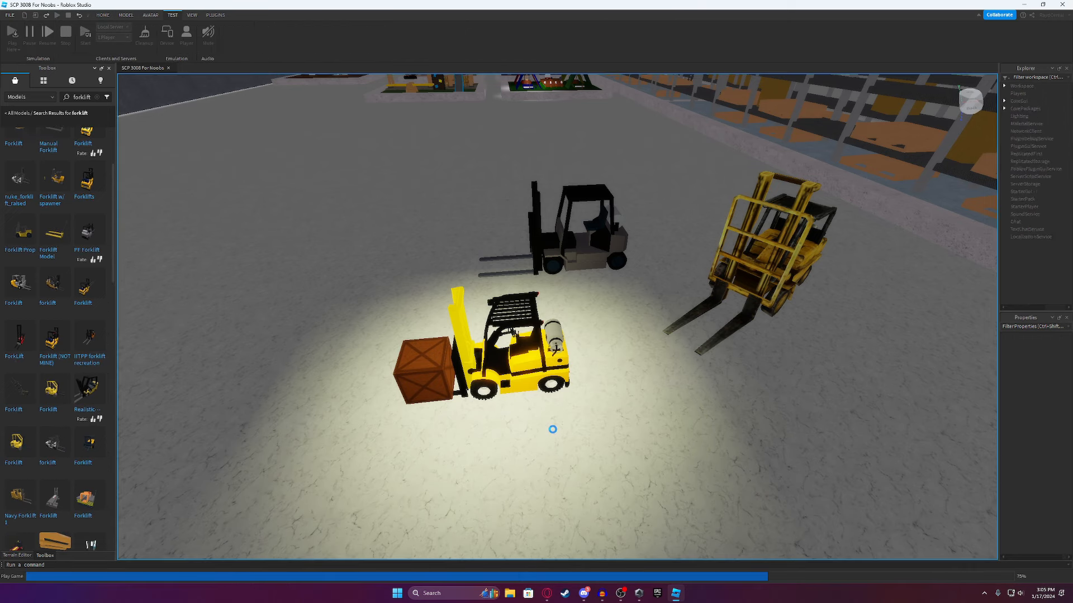
pyautogui.click(12, 33)
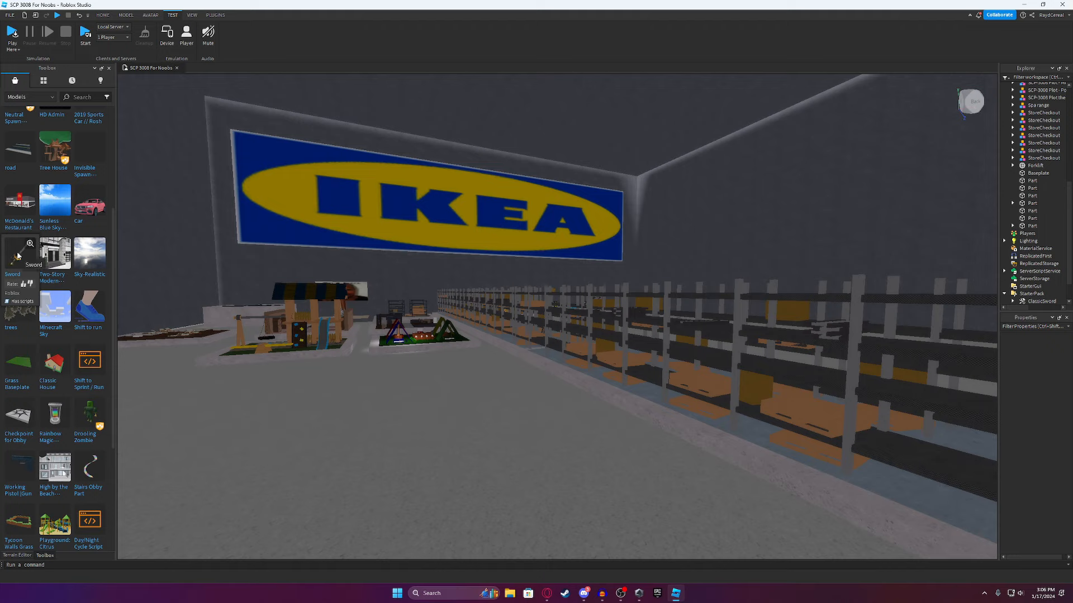
pyautogui.moveTo(24, 345)
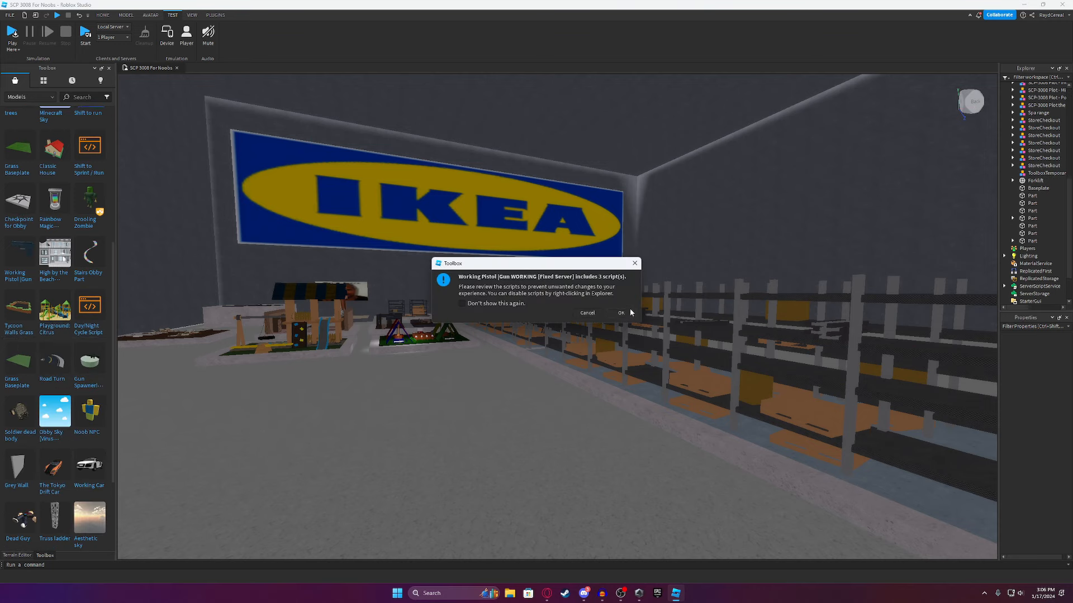
# - Add the Working Pistol to StarterPack and place a dead soldier body by the checkouts
pyautogui.click(620, 313)
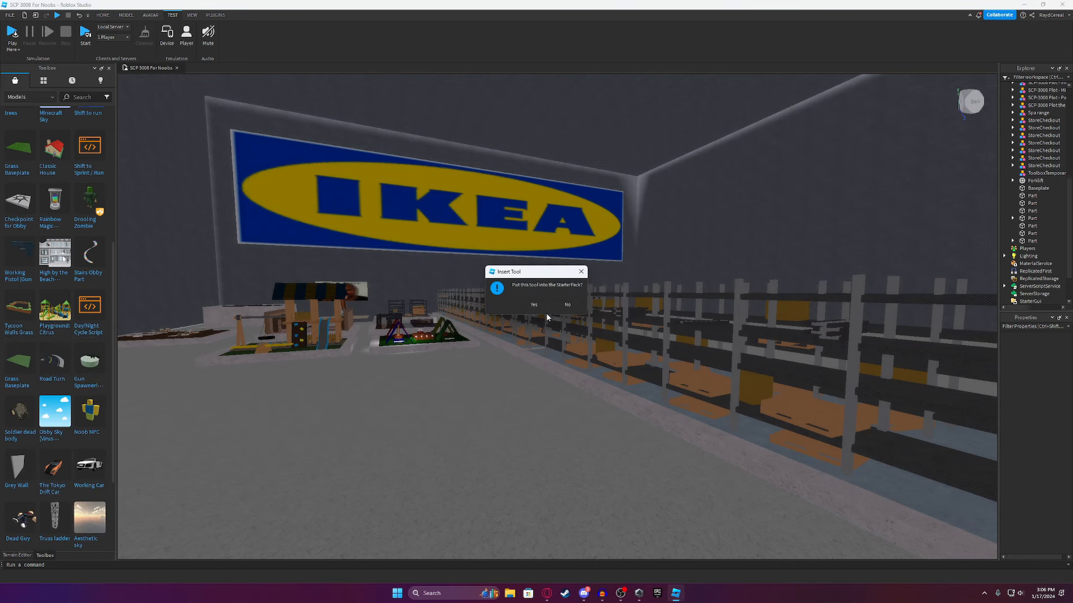
pyautogui.click(533, 304)
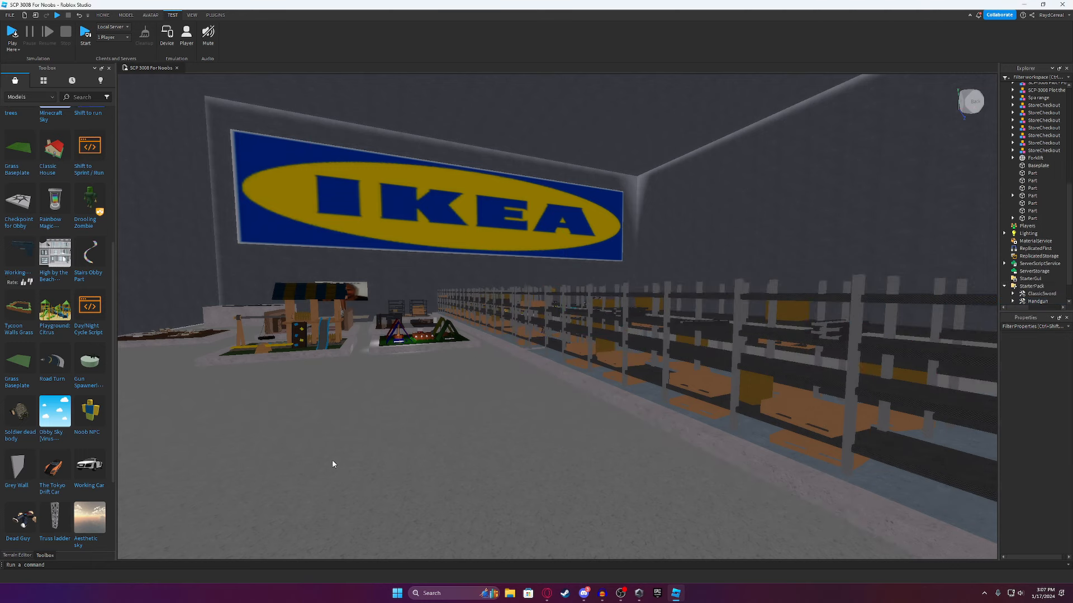
pyautogui.scroll(-3)
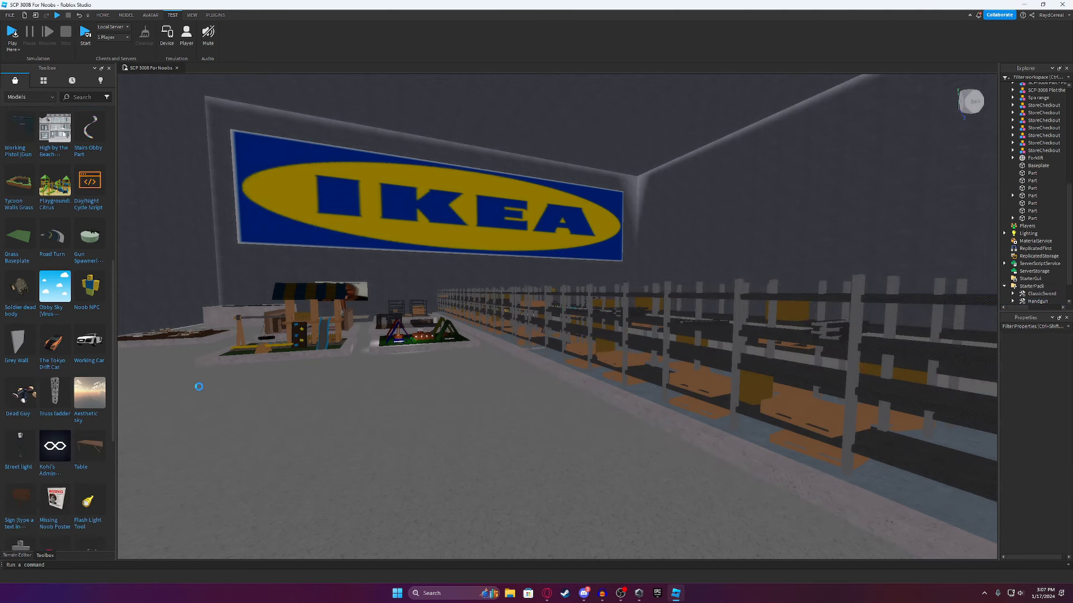
pyautogui.click(716, 352)
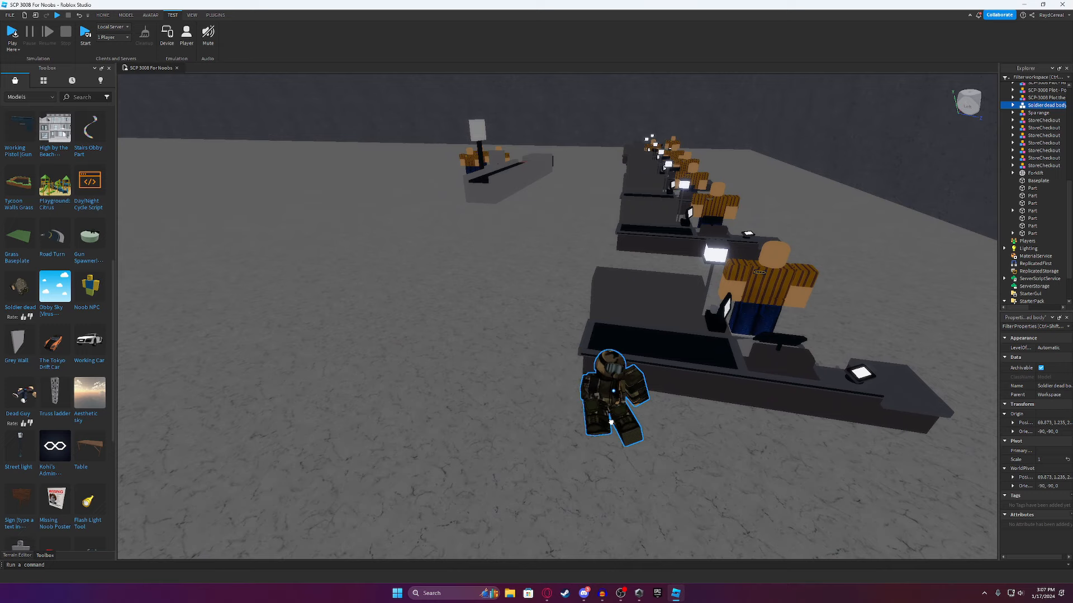
# - Put the MP5K gun into StarterPack, then search the Toolbox for 3008
pyautogui.click(1037, 173)
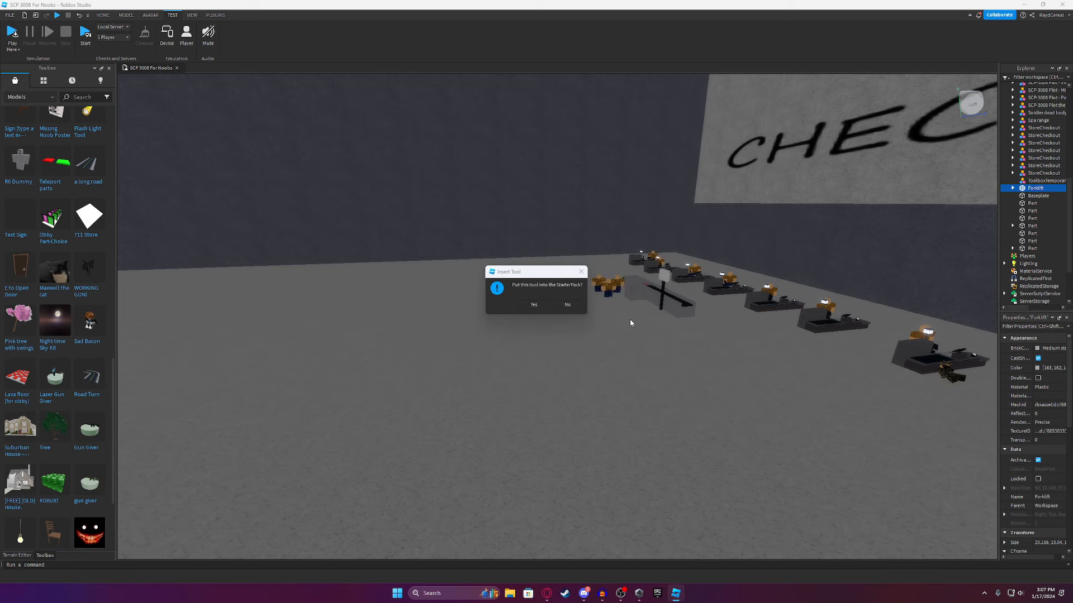
pyautogui.click(533, 305)
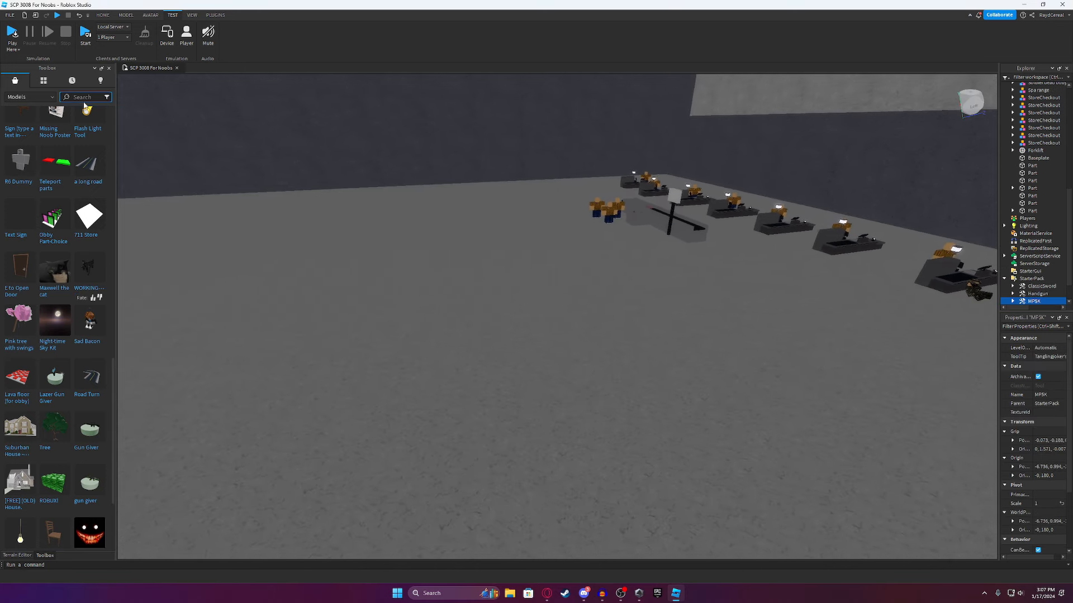
pyautogui.write('3008')
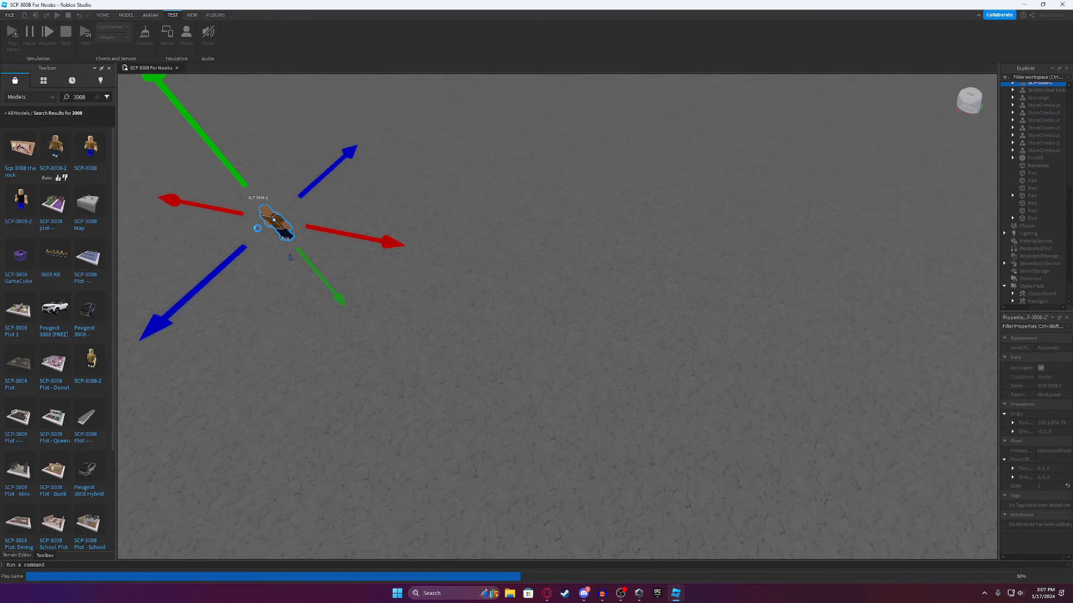
# - Insert two more SCP-3008-2 employee figures into the store
pyautogui.click(11, 32)
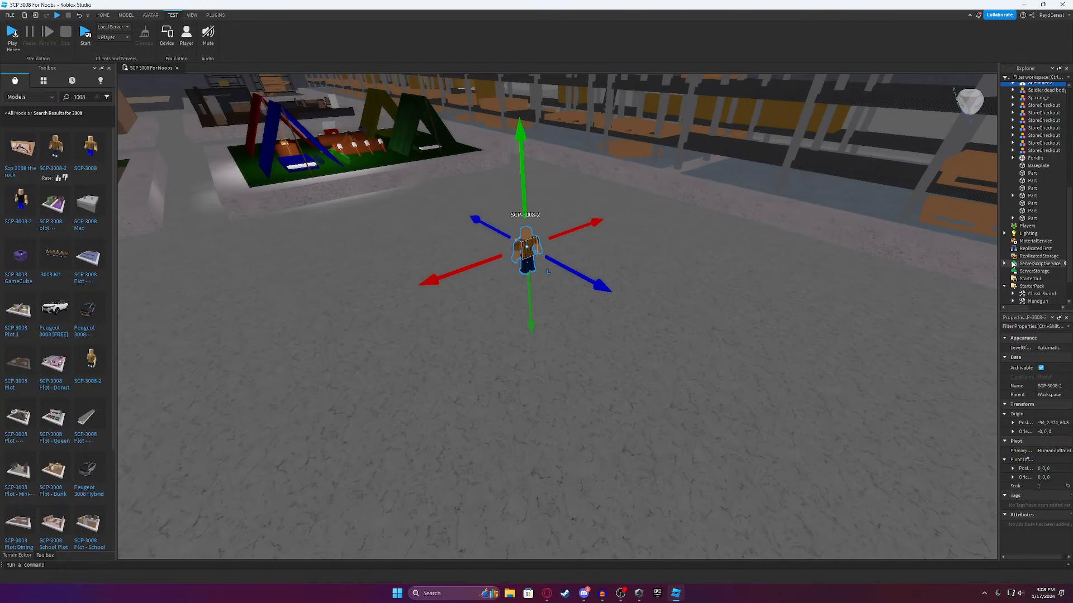
pyautogui.click(12, 30)
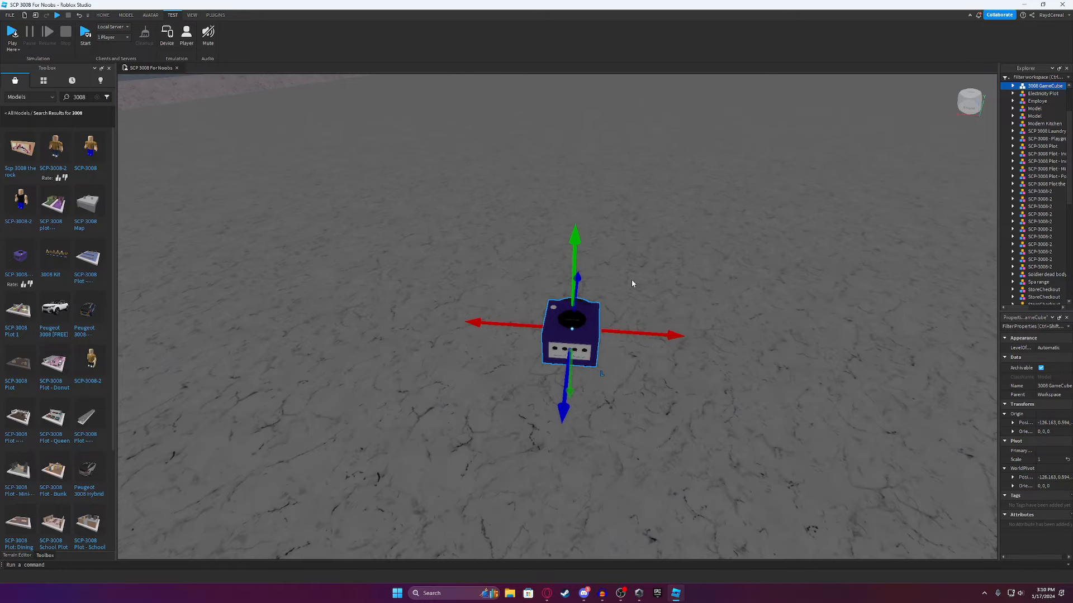
pyautogui.moveTo(590, 328)
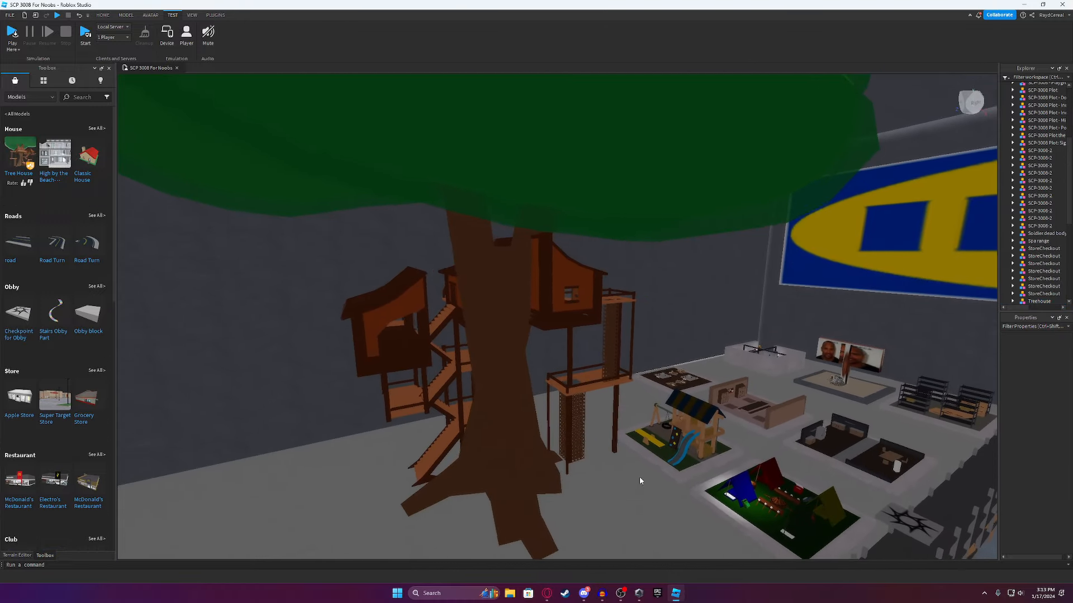
# - Drag the Apple Store model into place on the map
pyautogui.moveTo(640, 481); pyautogui.dragTo(604, 448)
pyautogui.write('gun spawner')
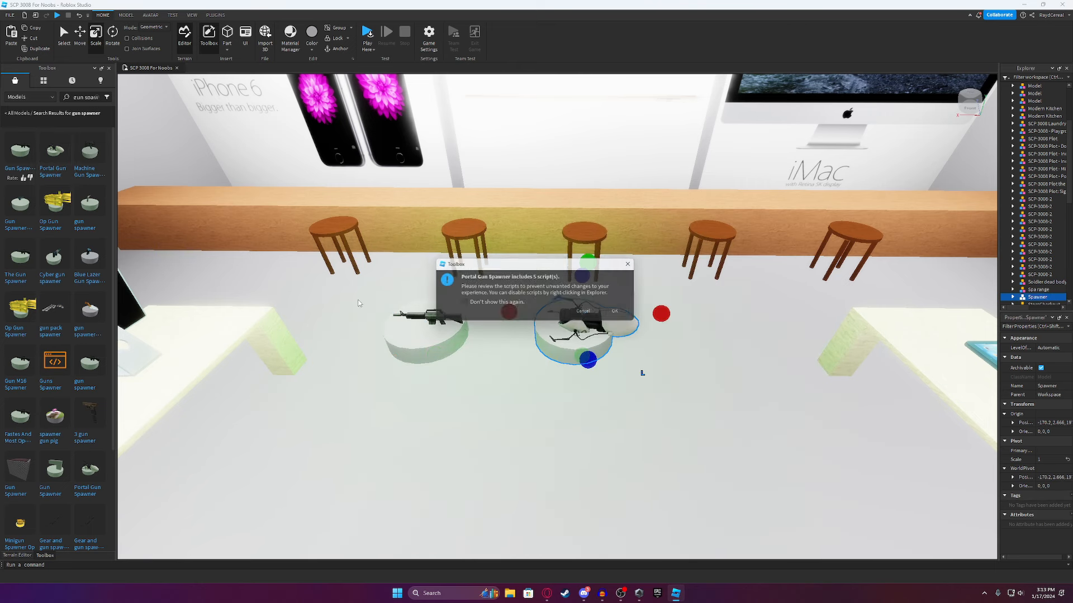
# - Accept the portal and machine gun spawner script warnings, then stop the playtest
pyautogui.click(612, 311)
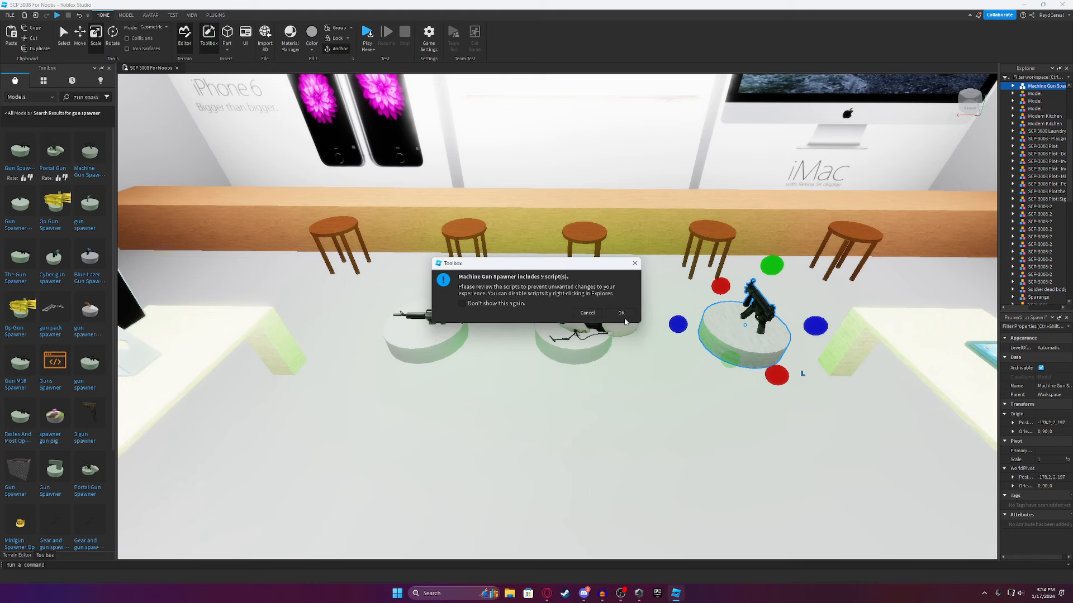
pyautogui.click(620, 312)
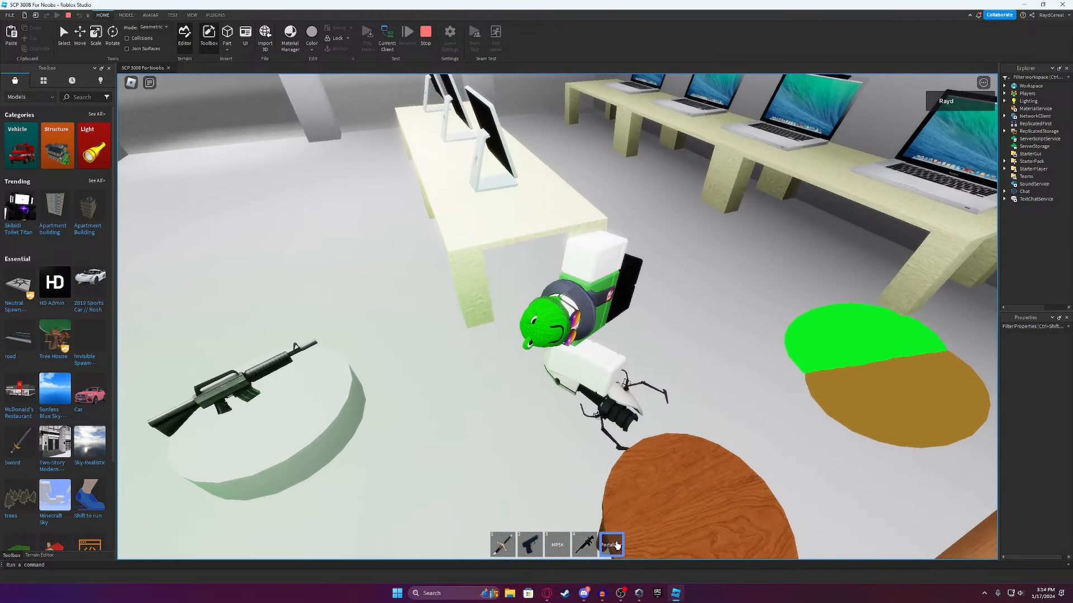
pyautogui.click(367, 33)
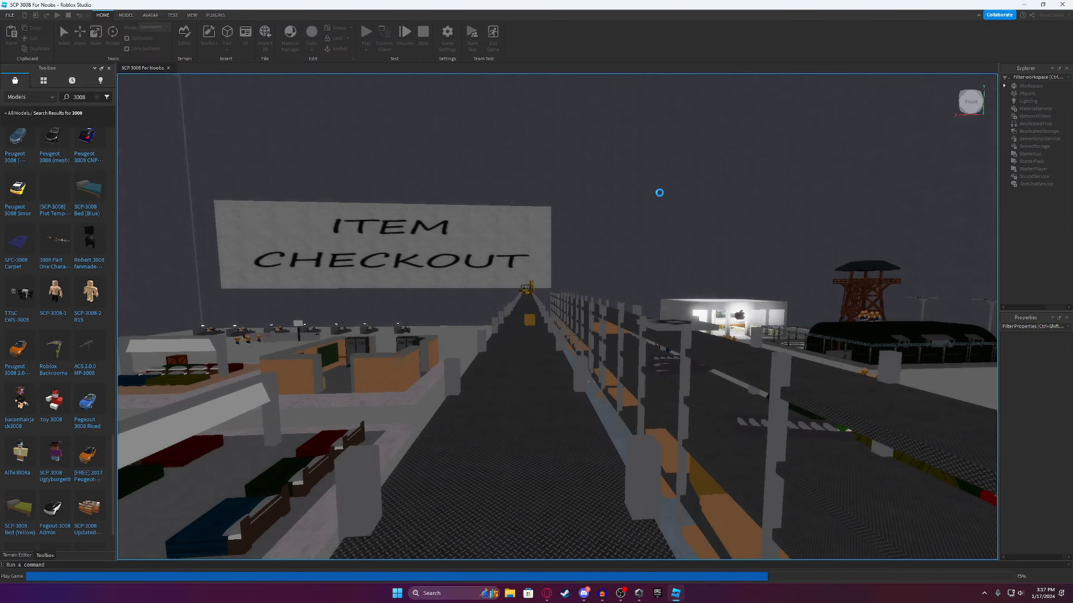
# - Restart the playtest and walk to the Apple Store's three gun spawners, pausing and resuming once
pyautogui.click(366, 32)
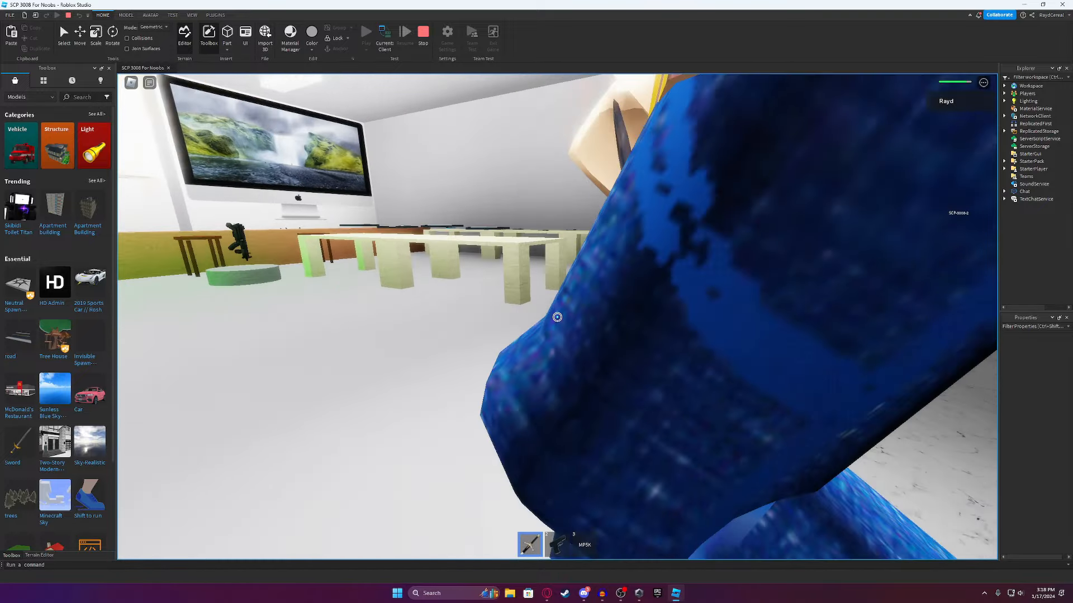
pyautogui.press('Escape')
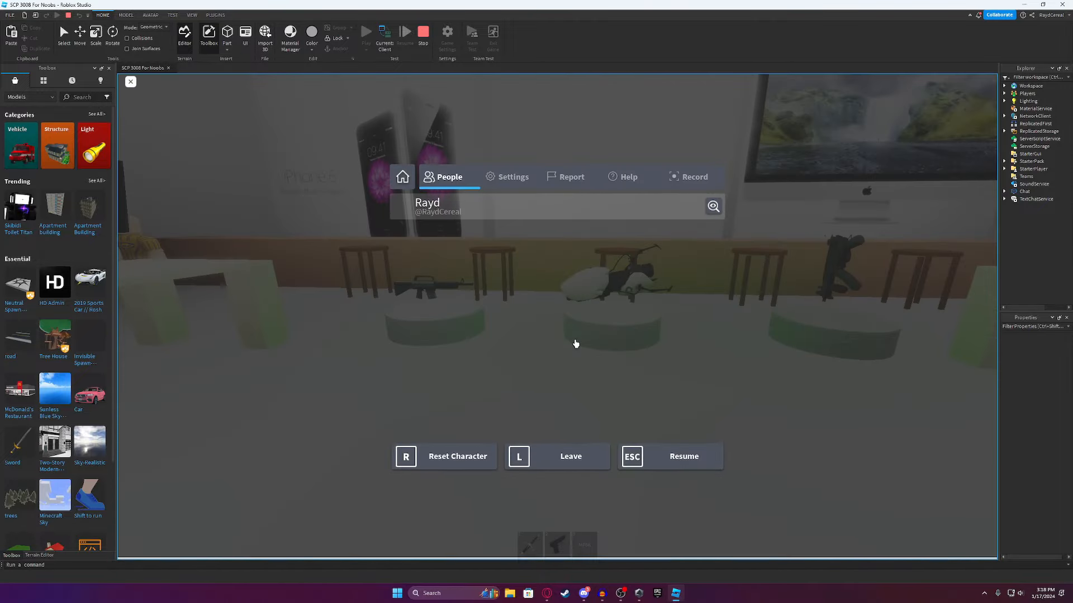
pyautogui.click(670, 456)
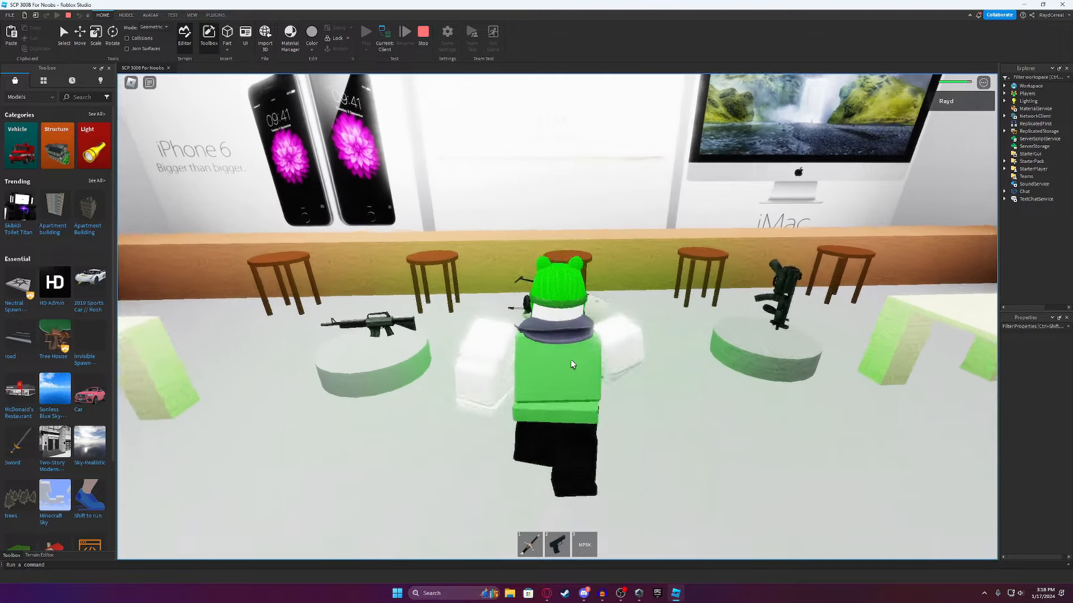